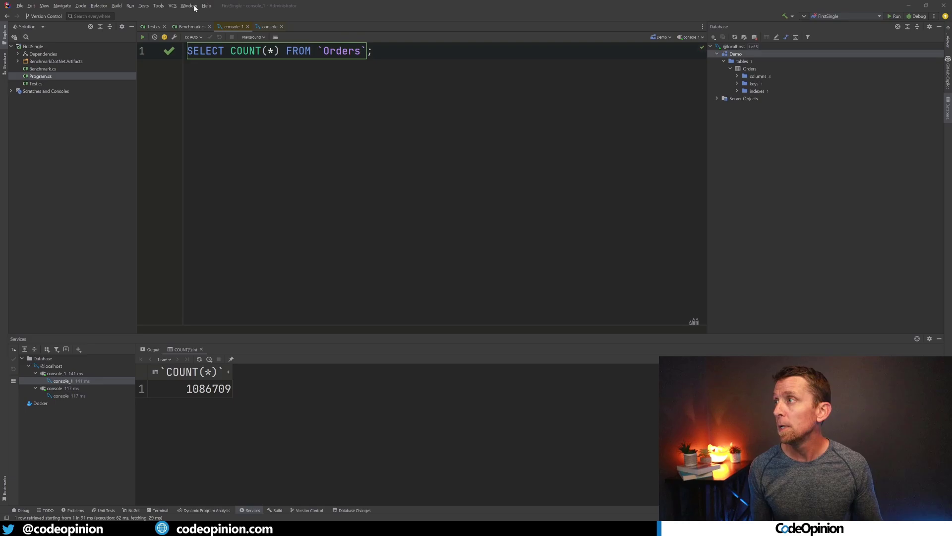
Step: Show TestDbContext in Test.cs, highlighting the Orders DbSet and LogTo(Console.WriteLine) lines
{"action": "left_click", "coordinate": [153, 26]}
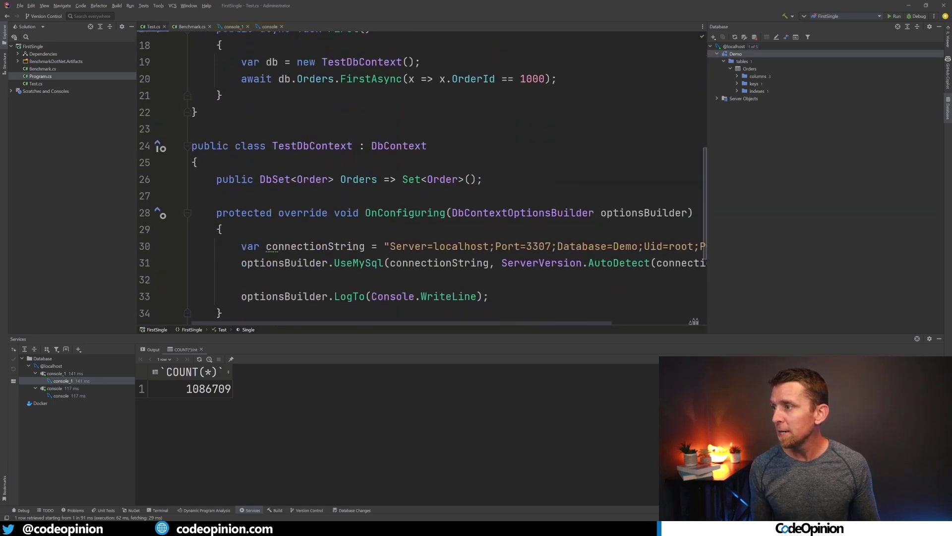
{"action": "scroll", "scroll_direction": "down", "scroll_amount": 3}
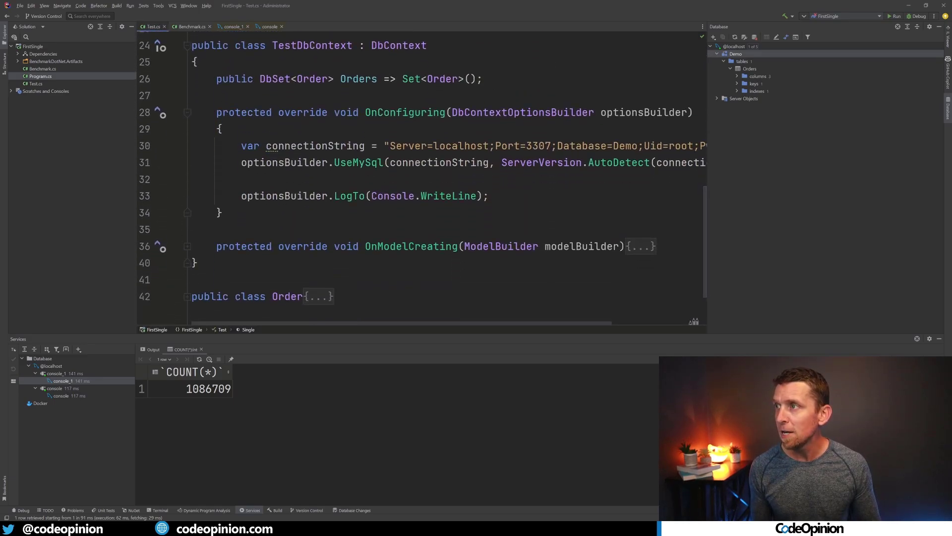
{"action": "left_click", "coordinate": [349, 79]}
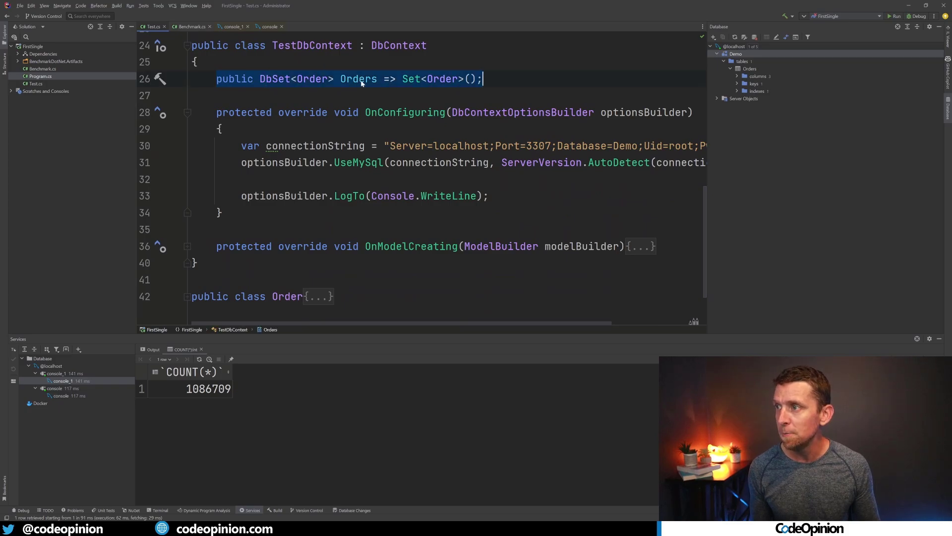
{"action": "left_click", "coordinate": [351, 195]}
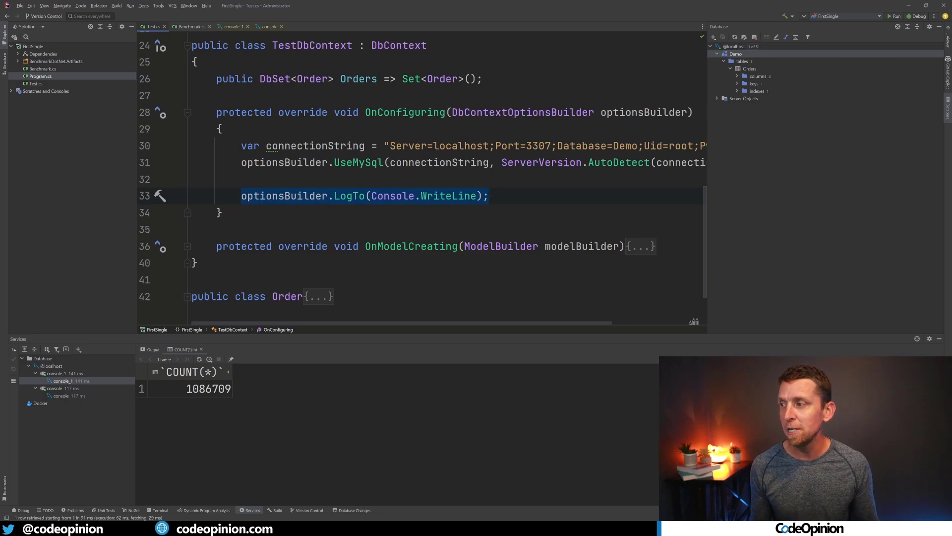
{"action": "scroll", "scroll_direction": "up", "scroll_amount": 3}
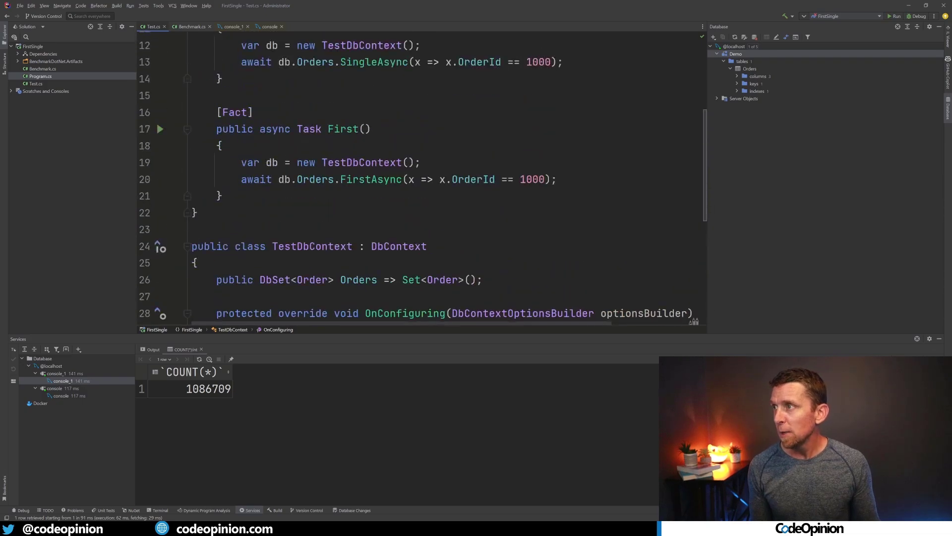
Step: Debug the Single test so its SQL (OrderId = 1000, LIMIT 2) prints to the console
{"action": "scroll", "scroll_direction": "up", "scroll_amount": 3}
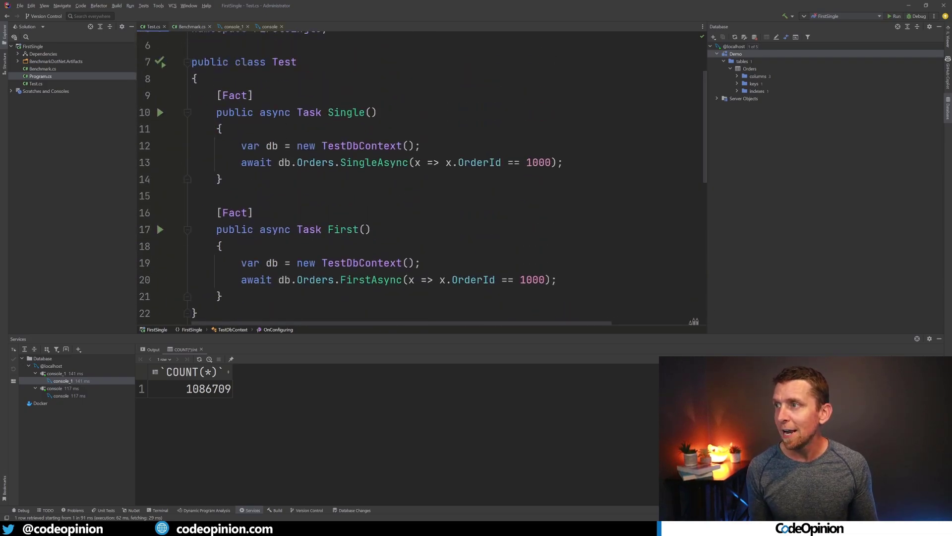
{"action": "left_click_drag", "start_coordinate": [216, 95], "coordinate": [420, 145]}
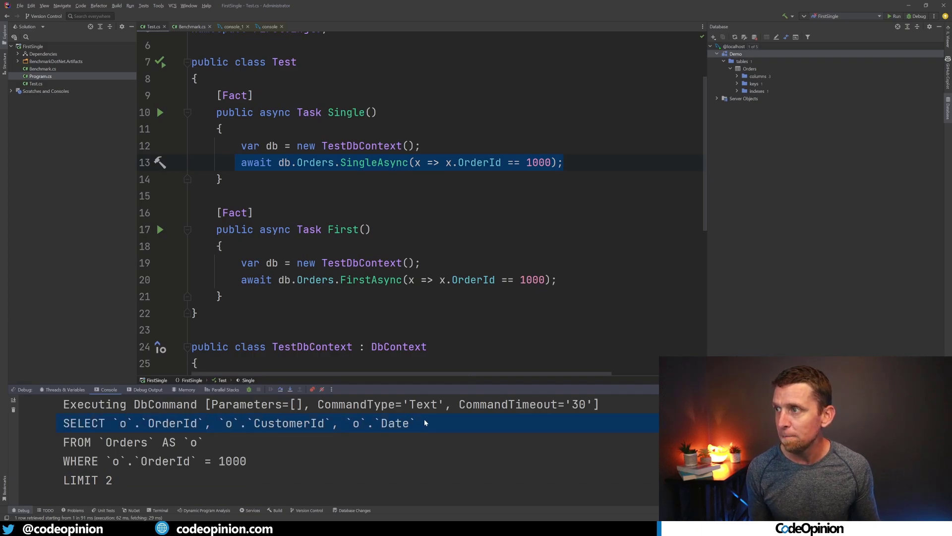
{"action": "mouse_move", "coordinate": [129, 452]}
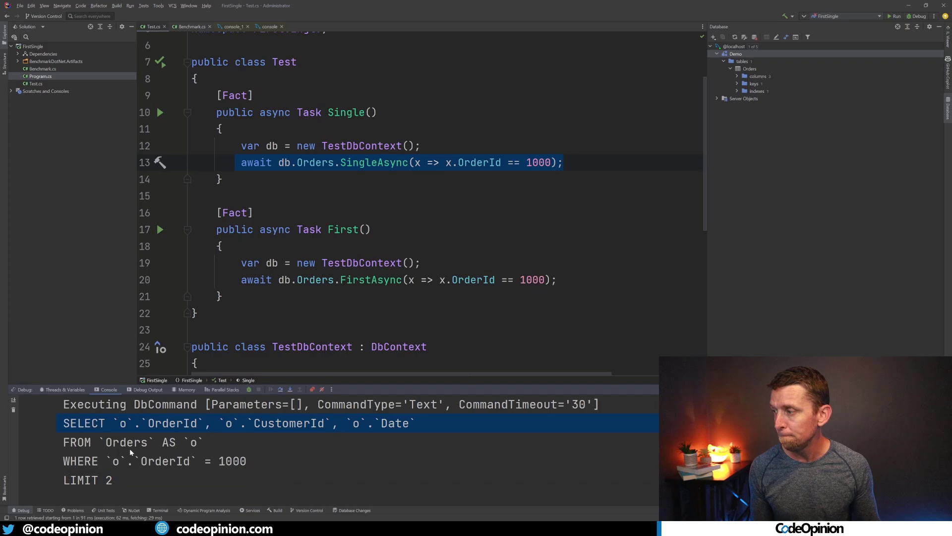
{"action": "left_click", "coordinate": [297, 441]}
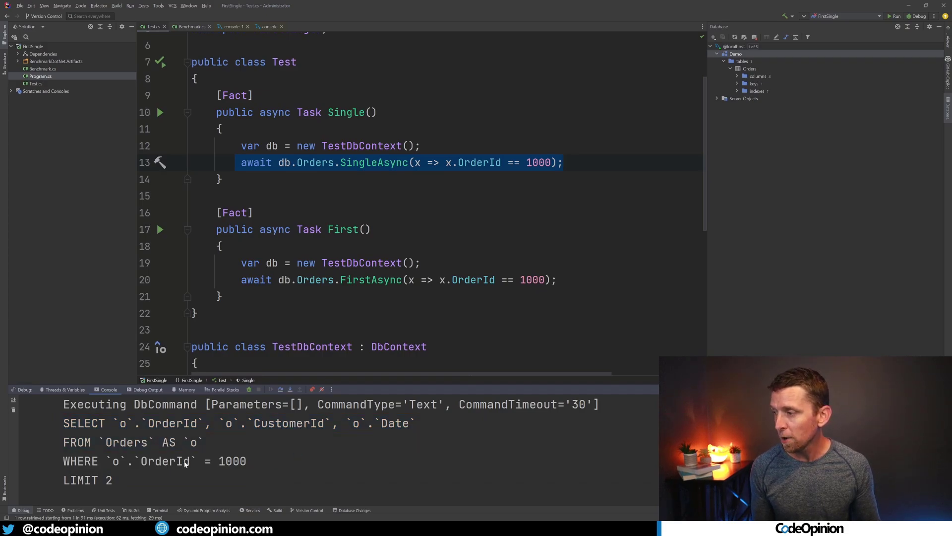
{"action": "left_click", "coordinate": [87, 480]}
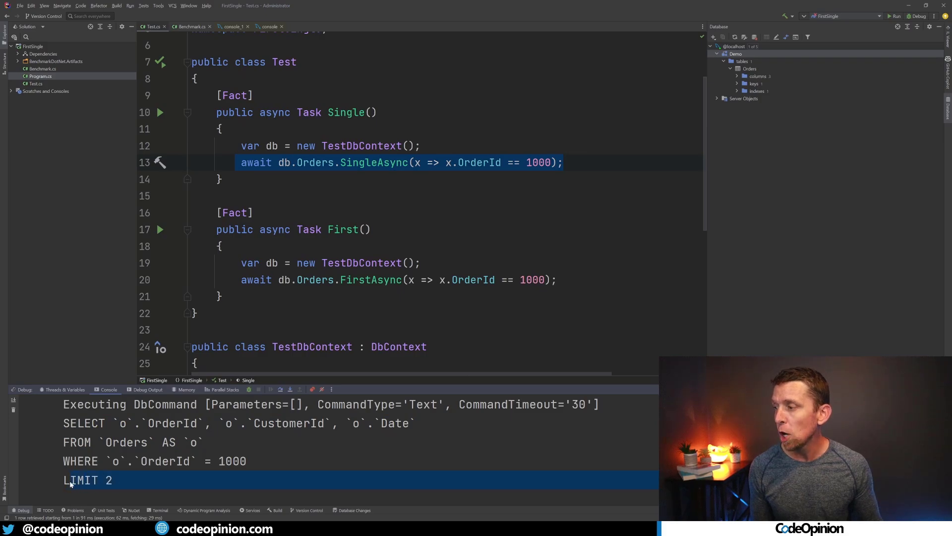
{"action": "mouse_move", "coordinate": [225, 476]}
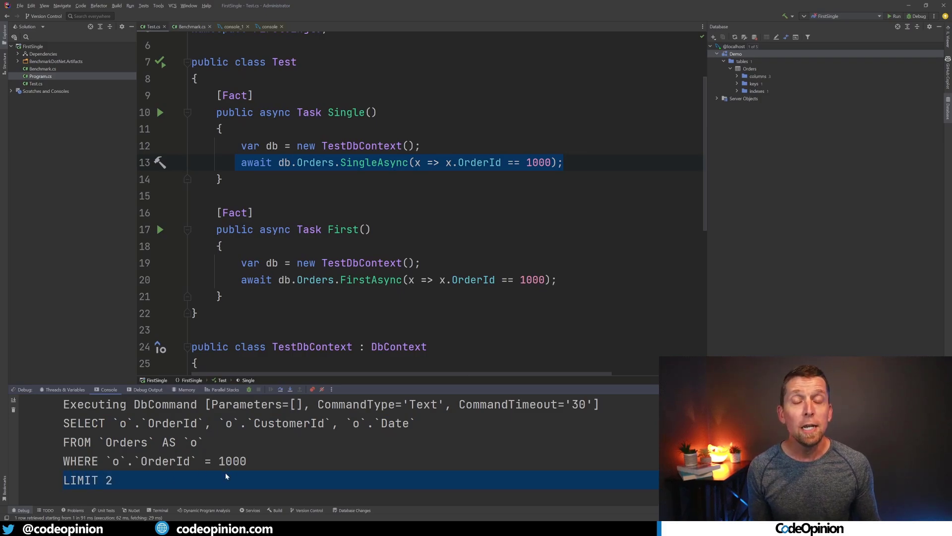